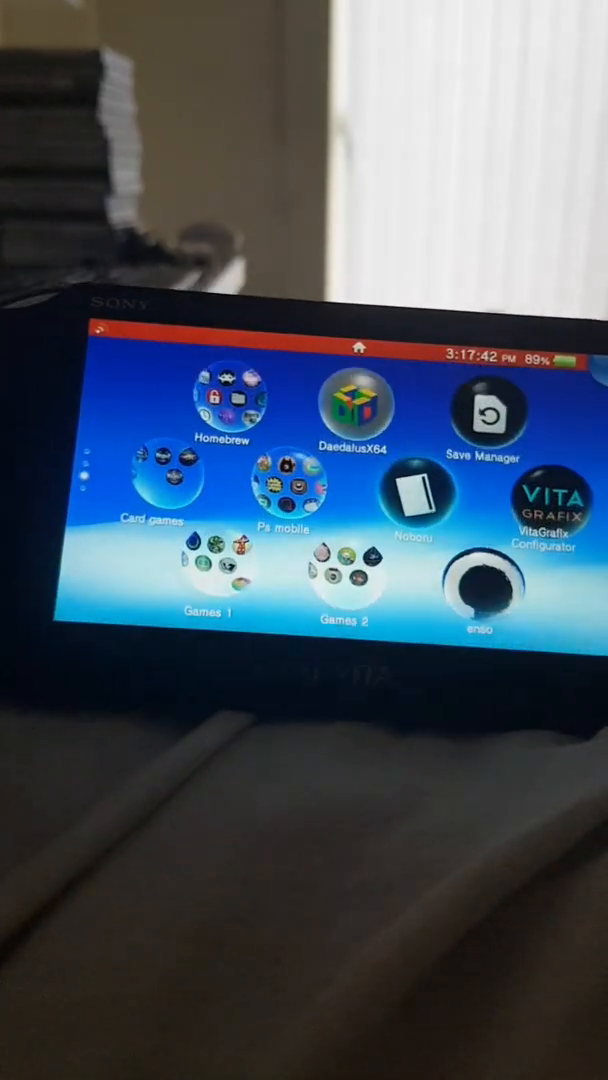
# Open the Homebrew folder and launch VitaShell, leaving its LiveArea on Continue.
pyautogui.click(222, 405)
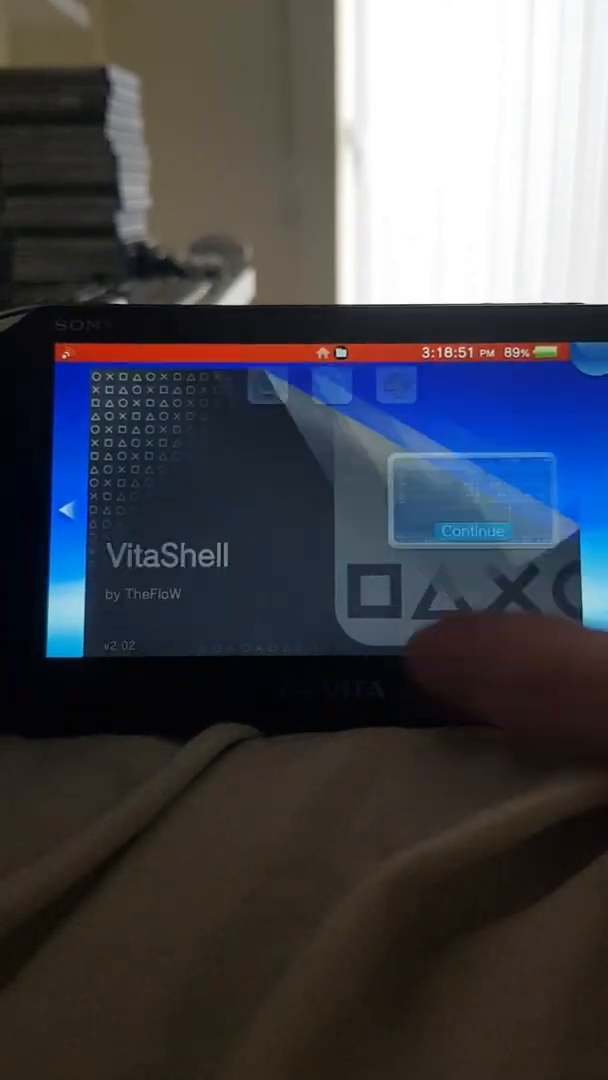
# Start Play! from its LiveArea, which crashes with error C2-12828-1.
pyautogui.click(473, 531)
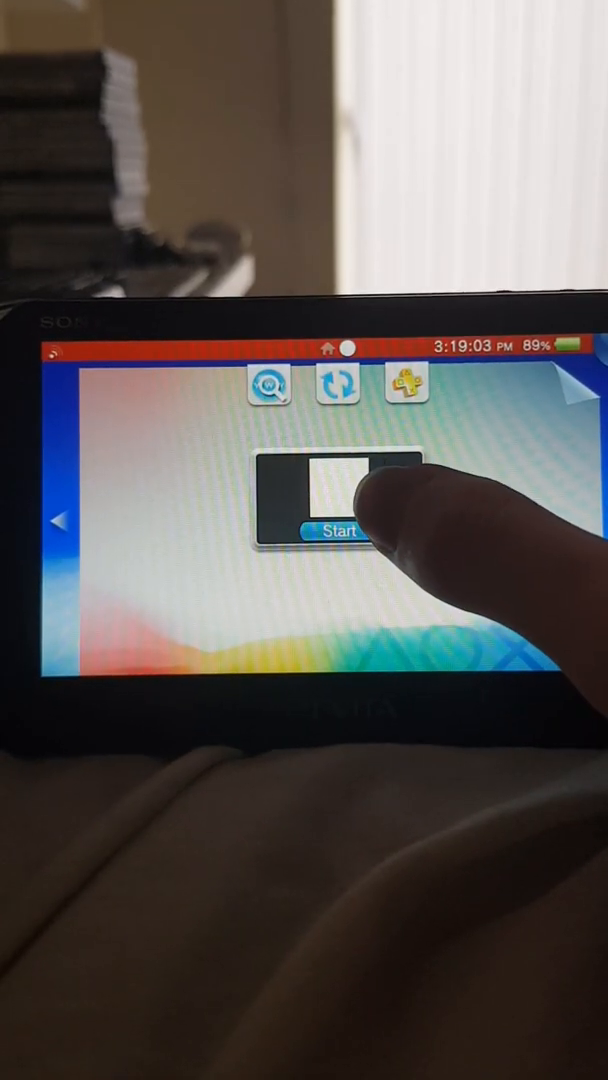
pyautogui.click(340, 528)
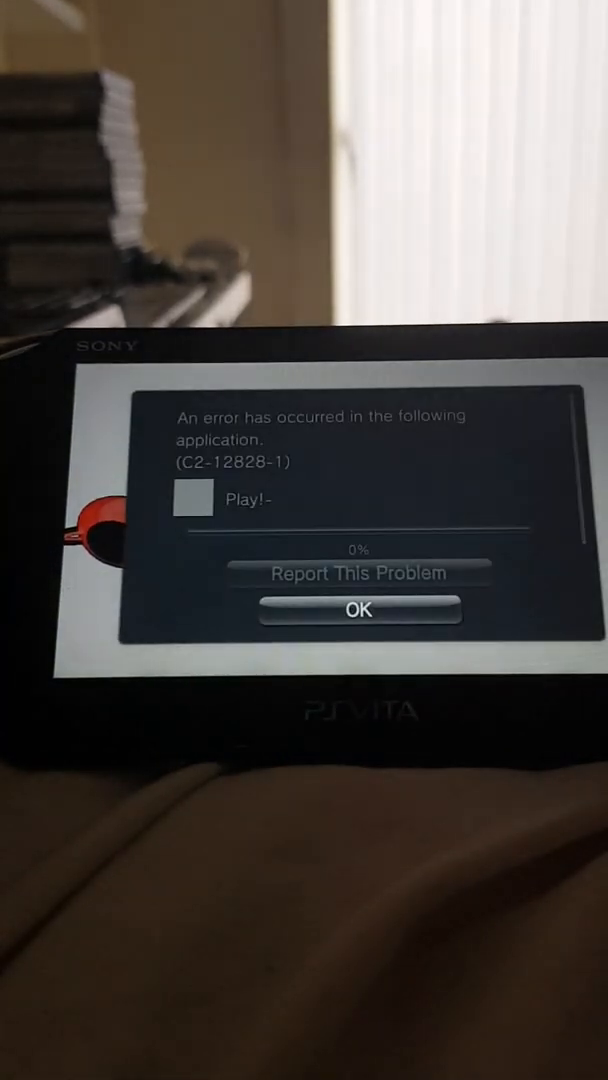
# Dismiss the C2-12828-1 error and start Play! again from the Homebrew folder.
pyautogui.click(357, 611)
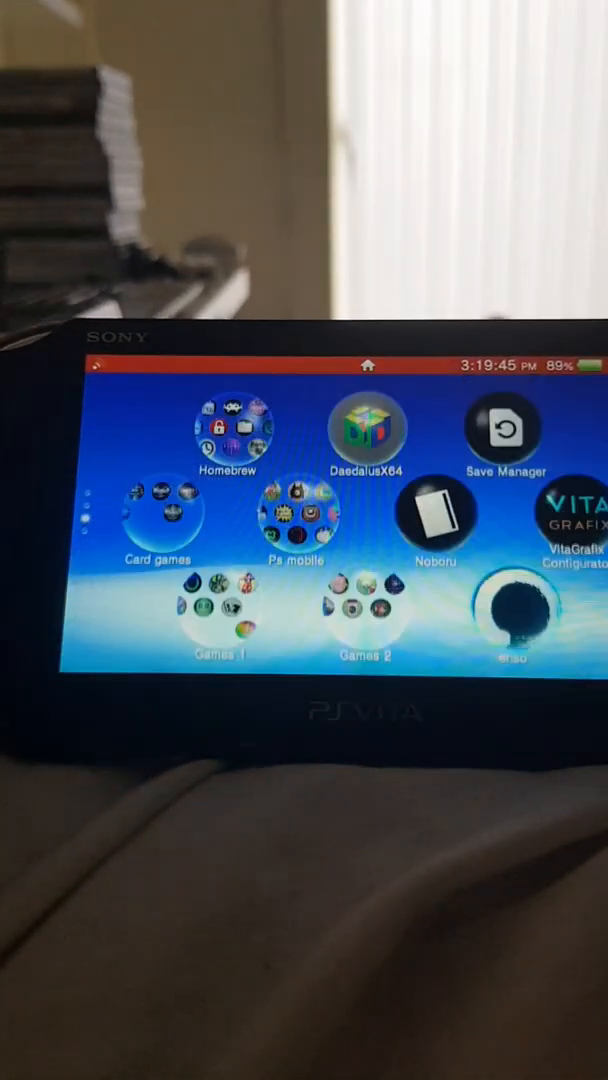
pyautogui.click(231, 430)
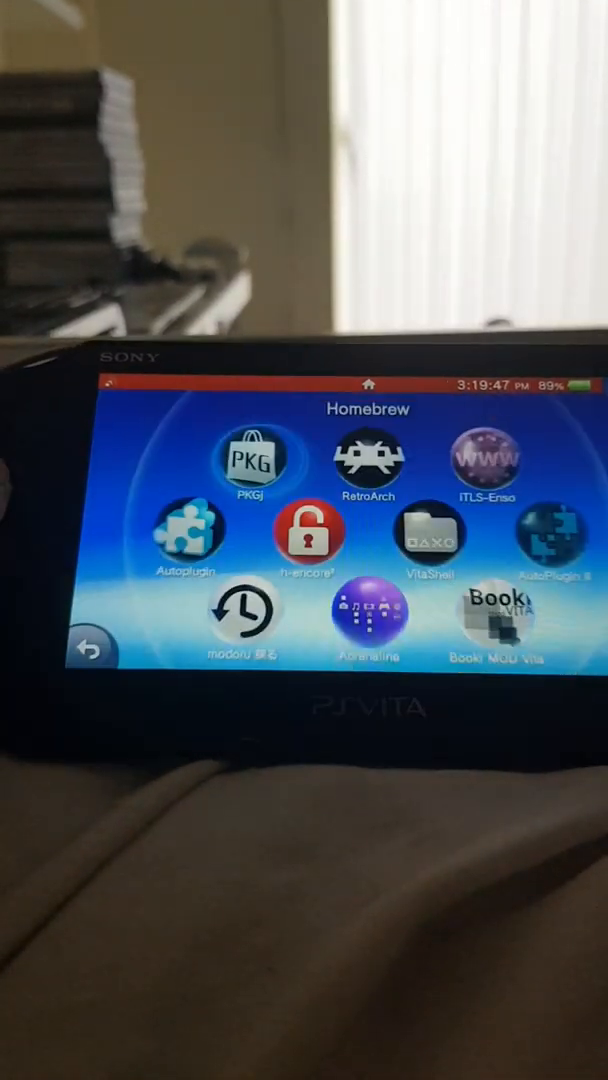
pyautogui.click(427, 535)
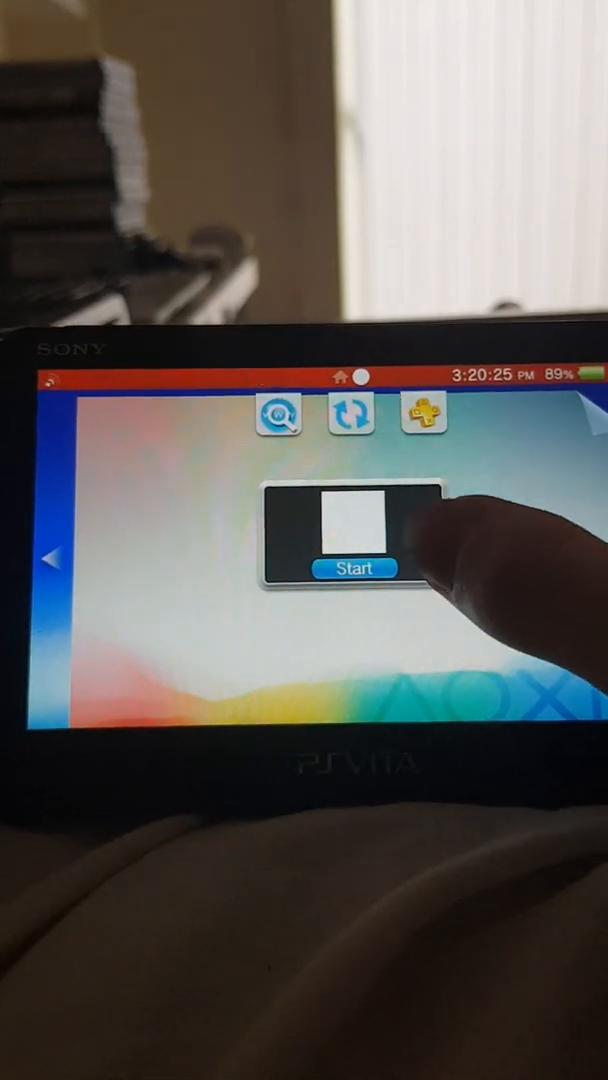
pyautogui.click(355, 567)
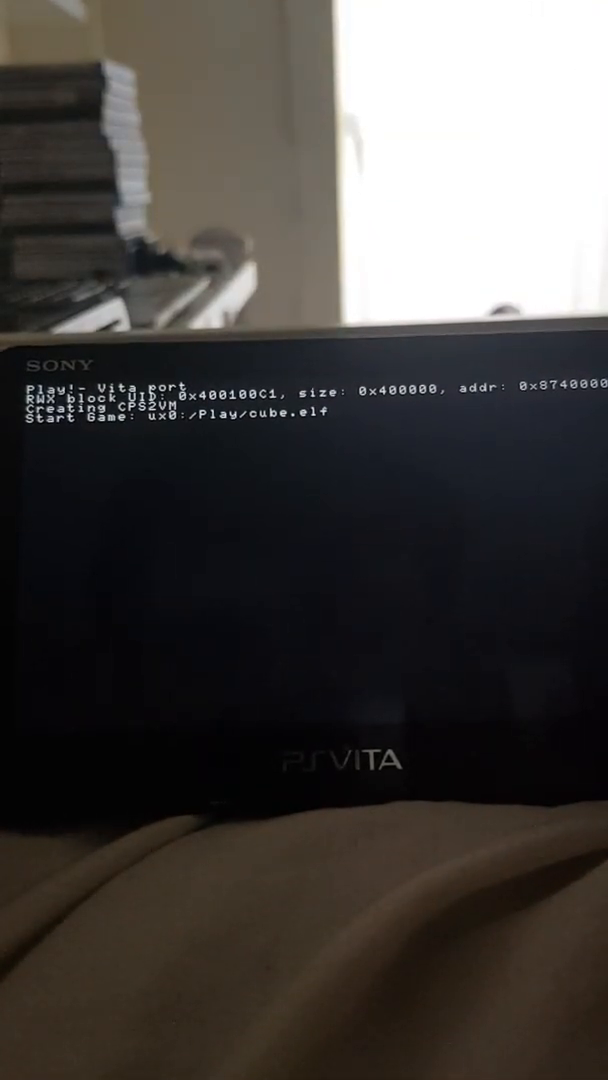